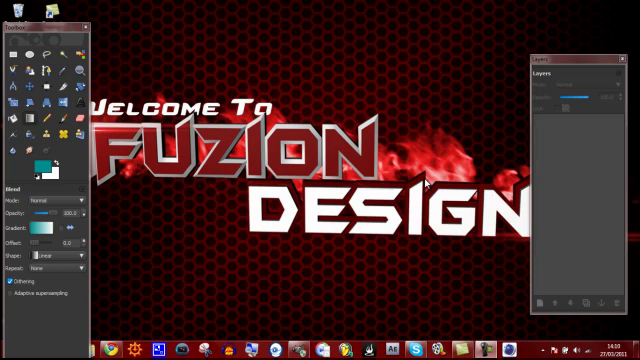
mouse_move(430, 124)
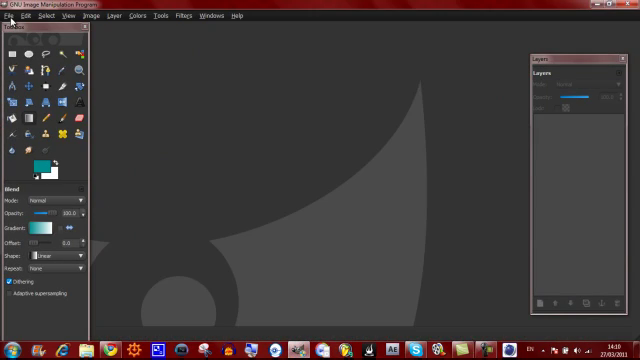
- Go to the File menu to begin opening a different image
click(12, 16)
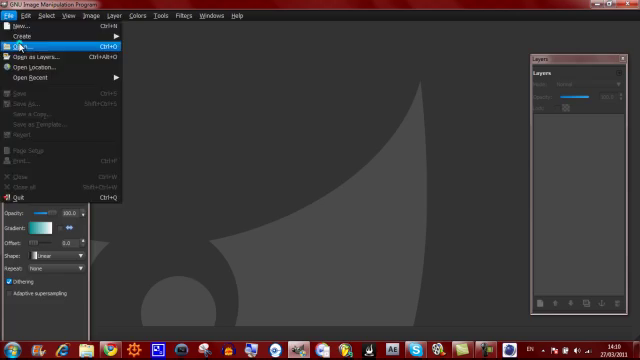
- Open background template.xcf from the YOUTUBE BACKGROUNDS folder
click(24, 44)
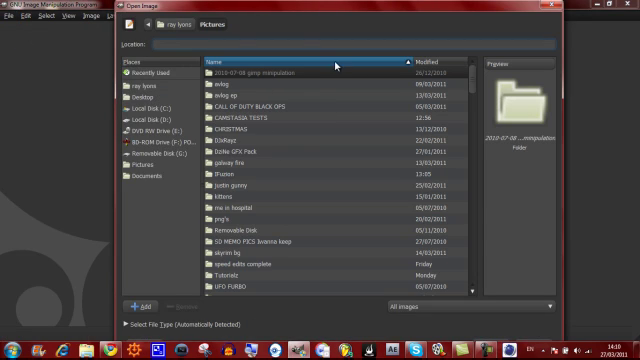
mouse_move(252, 244)
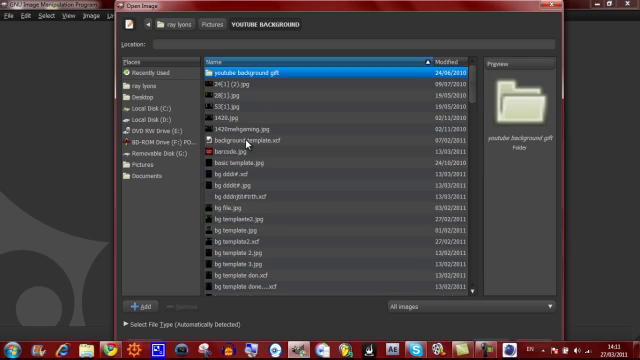
click(238, 148)
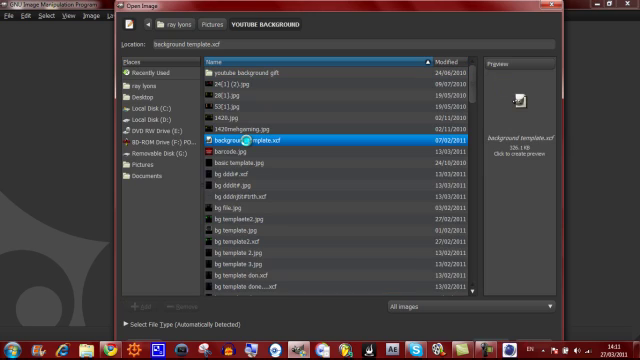
click(240, 144)
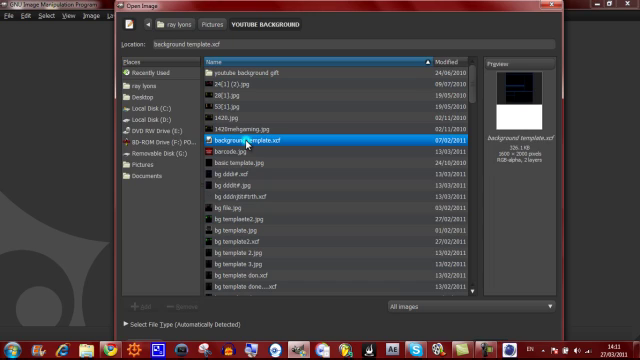
double_click(250, 140)
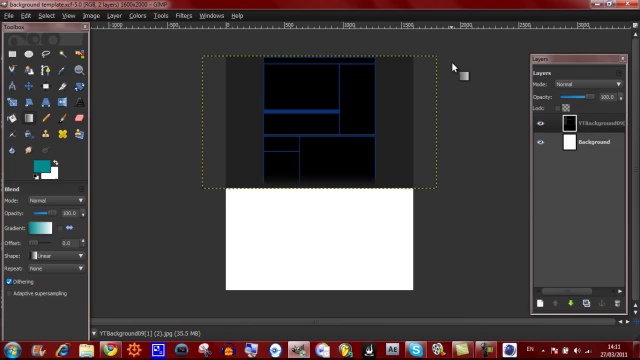
mouse_move(204, 224)
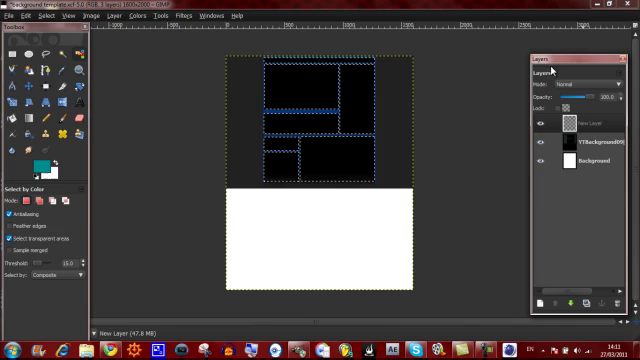
- Select the template's black boxes by colour and bring up the Select menu
click(208, 16)
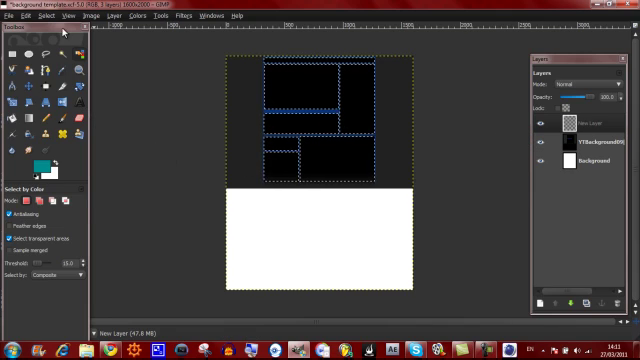
click(50, 16)
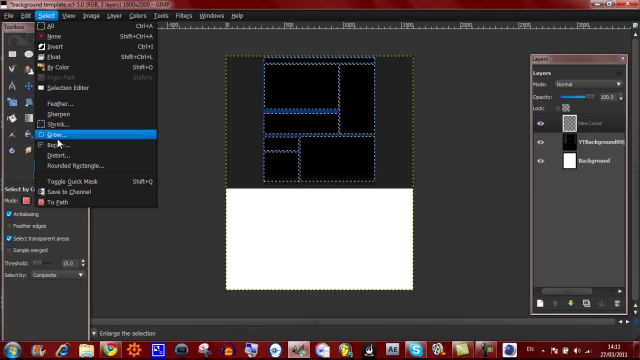
- Grow the selection and fill the selected boxes with teal using the Blend tool
click(58, 132)
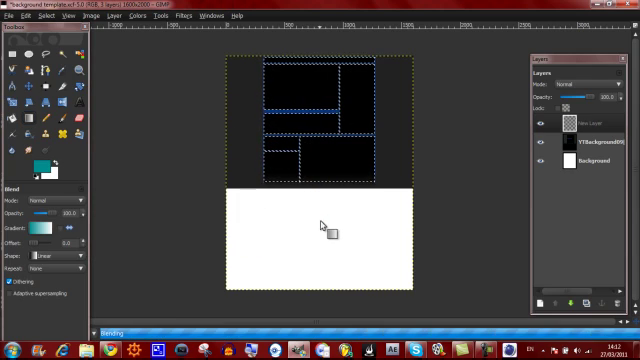
drag(330, 224, 244, 104)
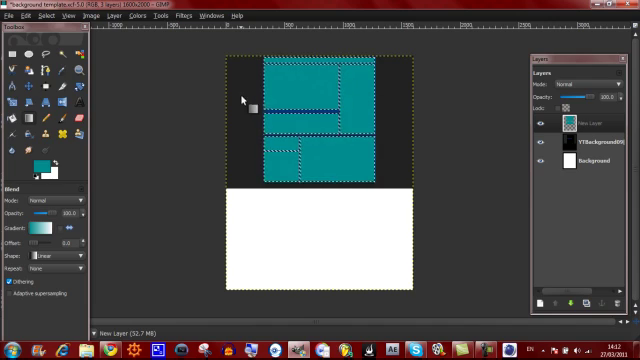
mouse_move(372, 198)
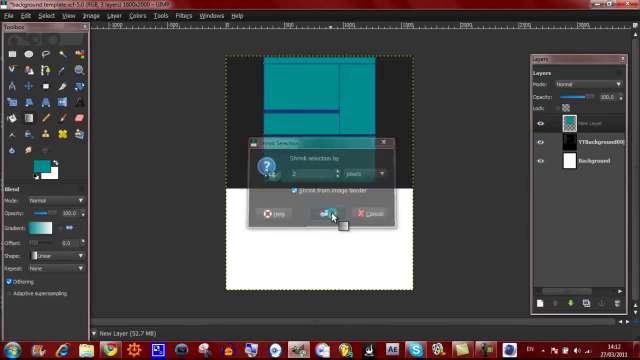
- Shrink the selection and blend a light-to-grey gradient across the inset boxes
click(318, 216)
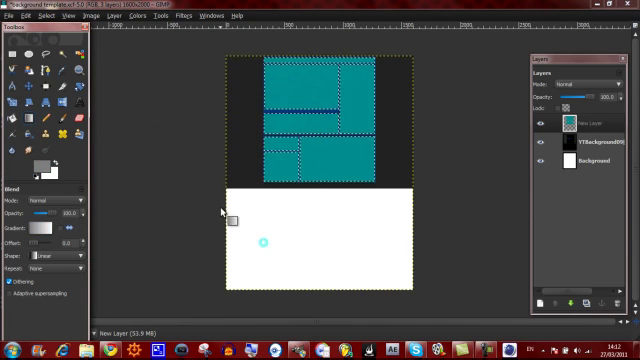
mouse_move(304, 66)
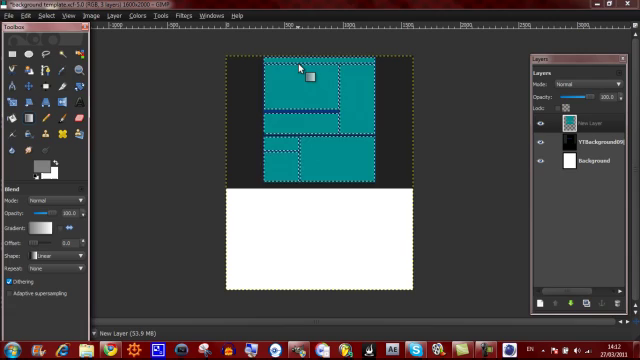
drag(300, 68, 308, 124)
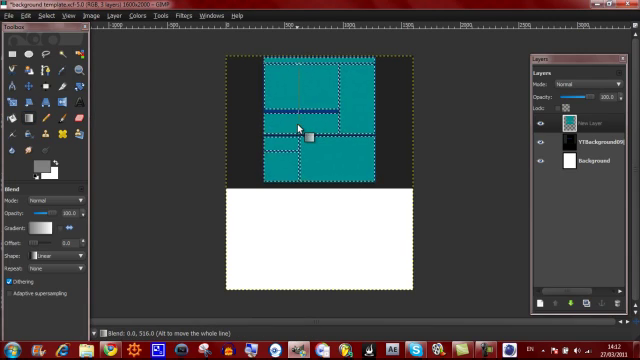
drag(304, 130, 356, 90)
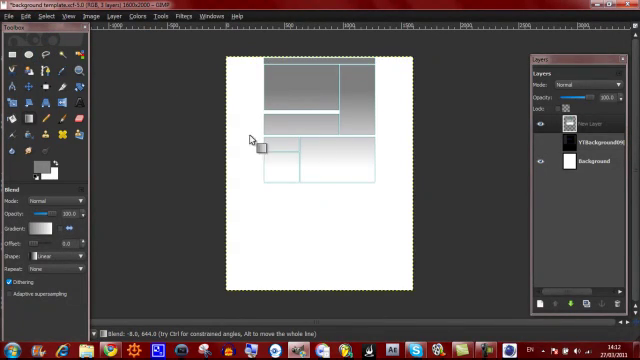
mouse_move(178, 136)
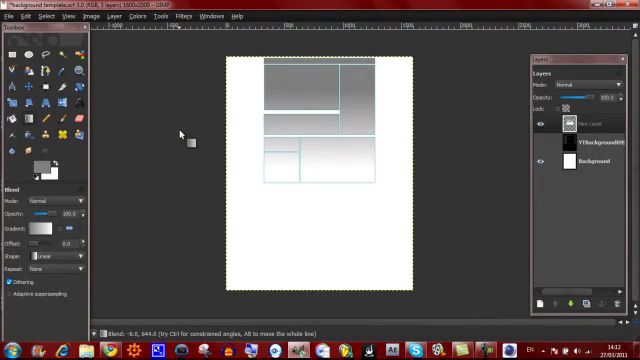